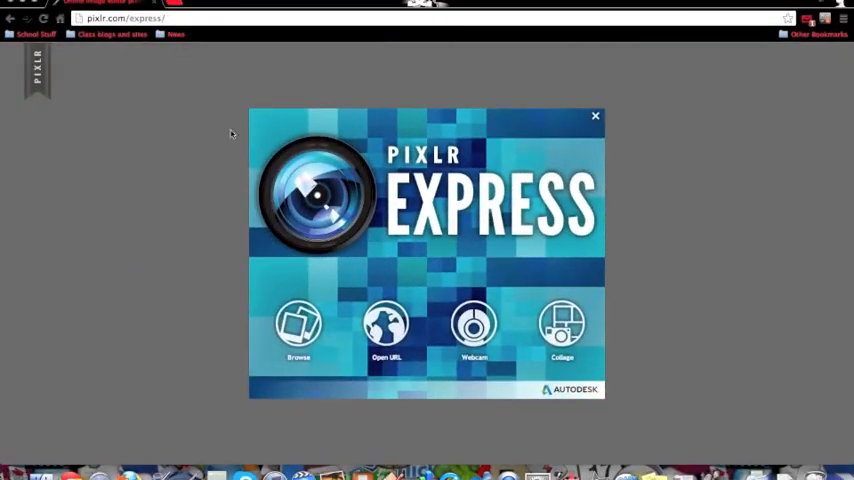
# - Browse the computer and open the 'Dogs at the beach' photo
pyautogui.click(298, 325)
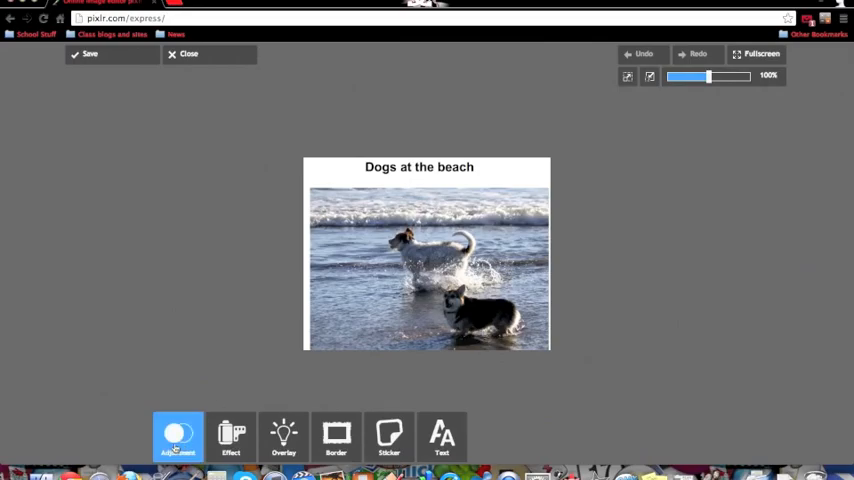
# - Crop the photo below the 'Dogs at the beach' title, trimming the white margins
pyautogui.click(178, 448)
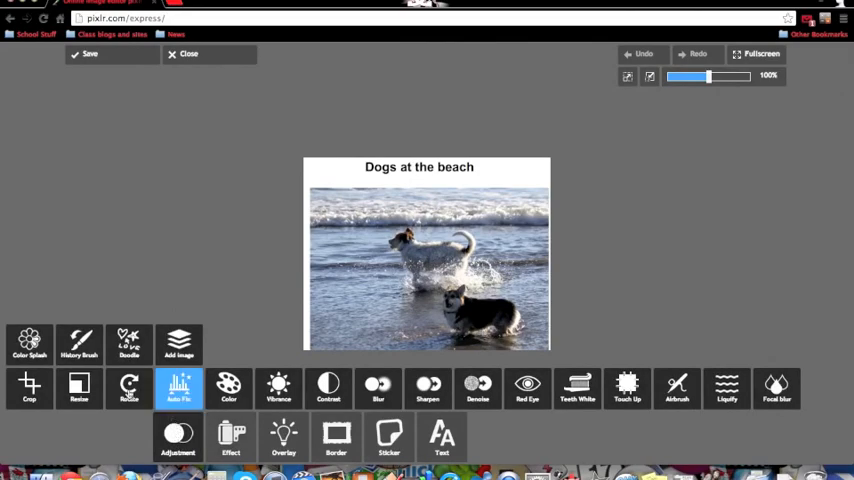
pyautogui.click(32, 345)
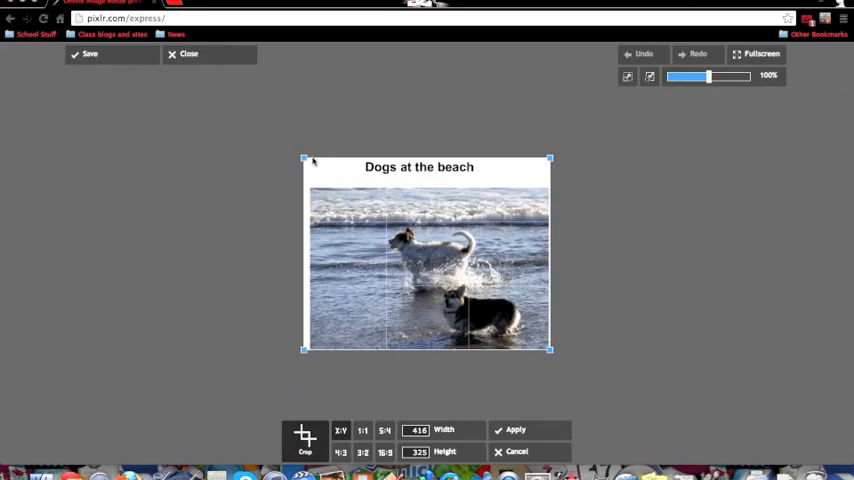
pyautogui.moveTo(304, 159); pyautogui.dragTo(308, 184)
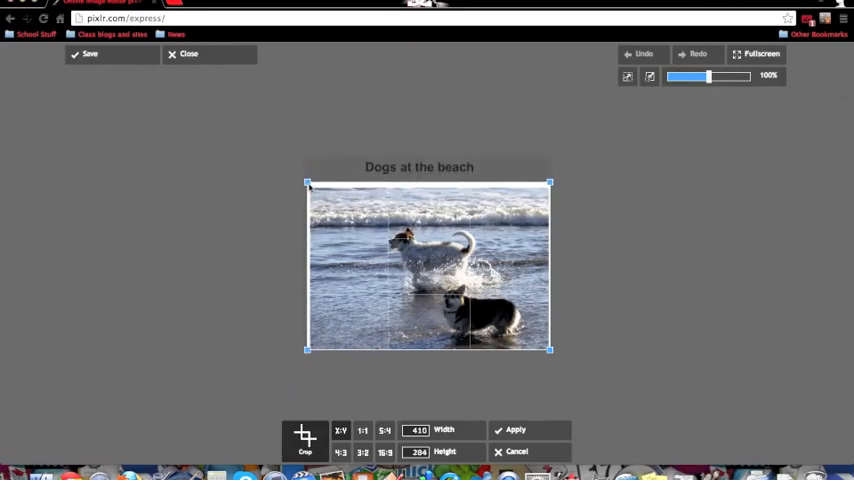
pyautogui.moveTo(308, 183); pyautogui.dragTo(311, 191)
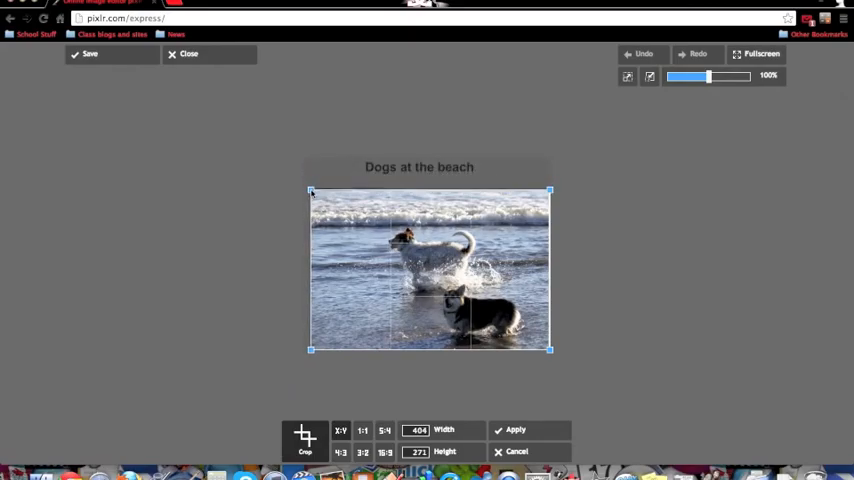
pyautogui.moveTo(549, 349); pyautogui.dragTo(547, 348)
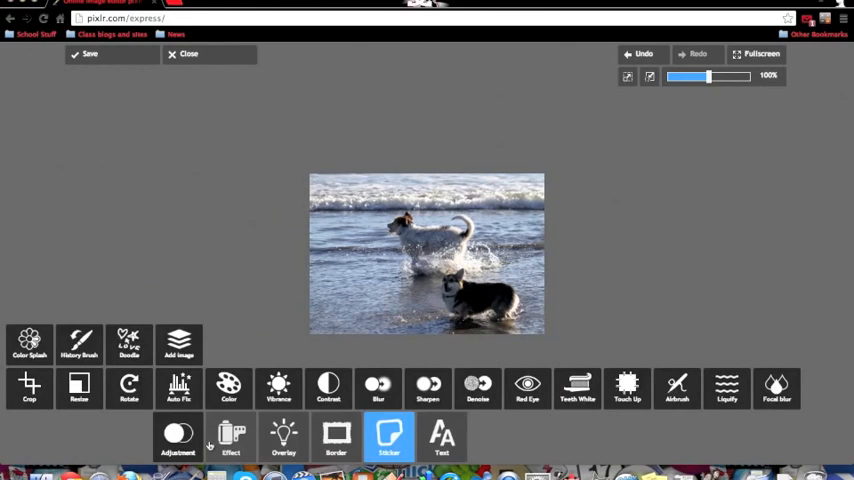
# - Apply the purple Ian effect from the Subtle effects group
pyautogui.click(230, 436)
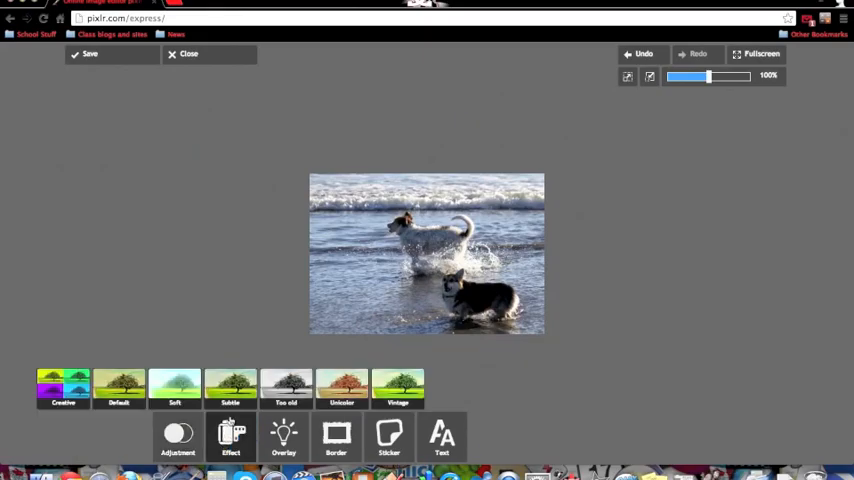
pyautogui.click(231, 386)
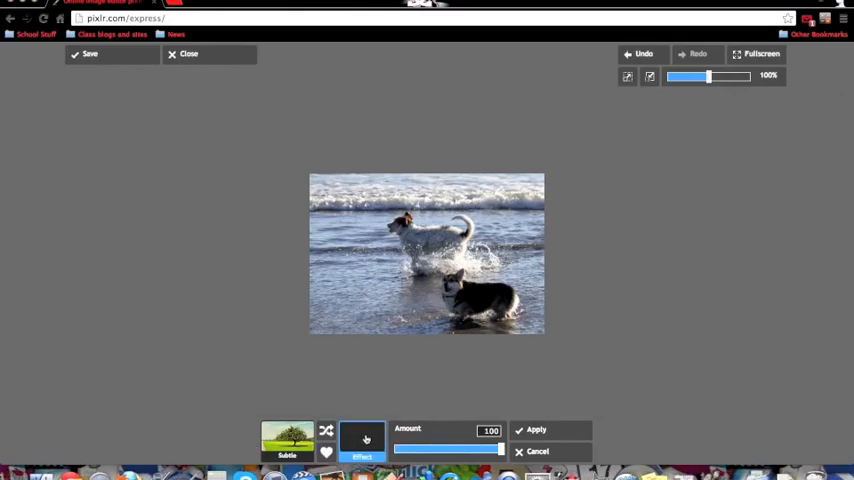
pyautogui.click(363, 437)
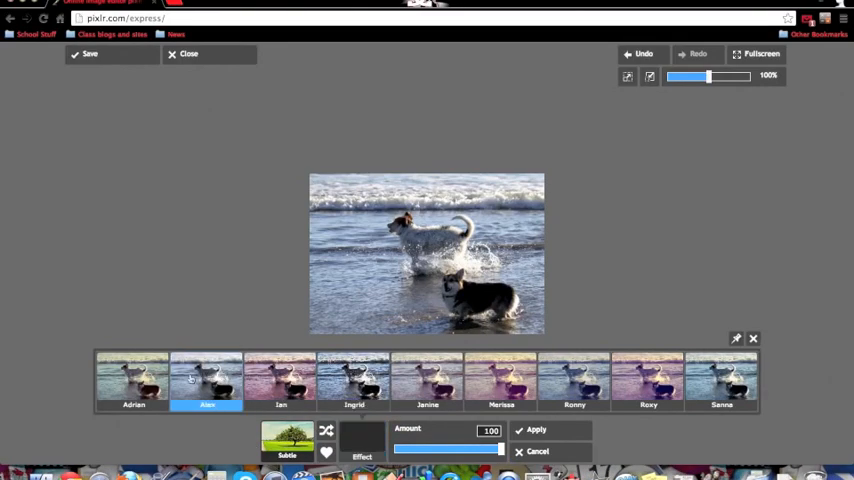
pyautogui.click(281, 380)
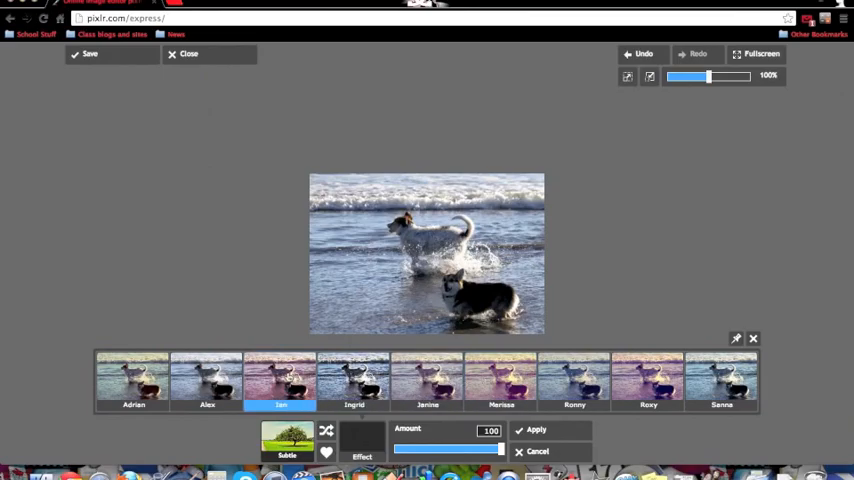
pyautogui.click(536, 430)
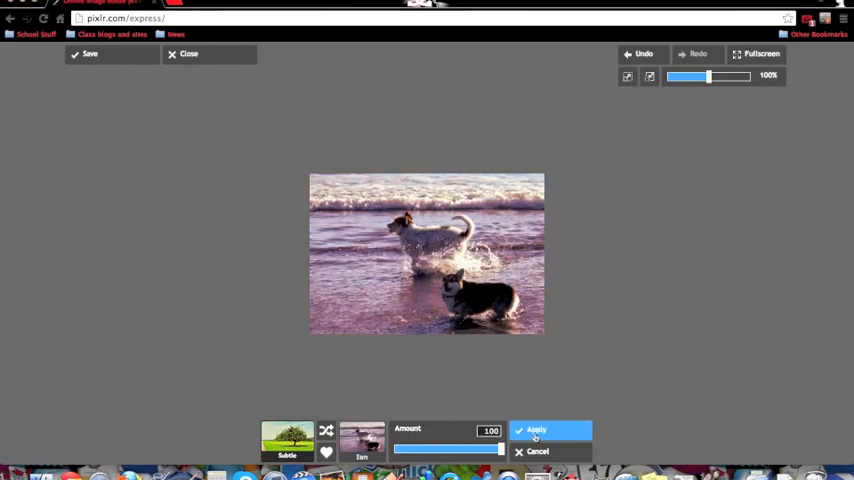
pyautogui.click(535, 430)
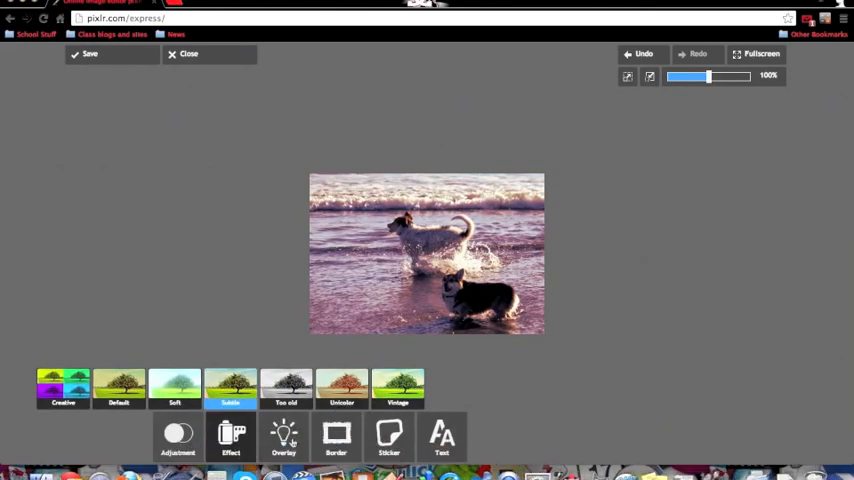
# - Apply the Aubergine overlay from the Tie dye category
pyautogui.click(283, 437)
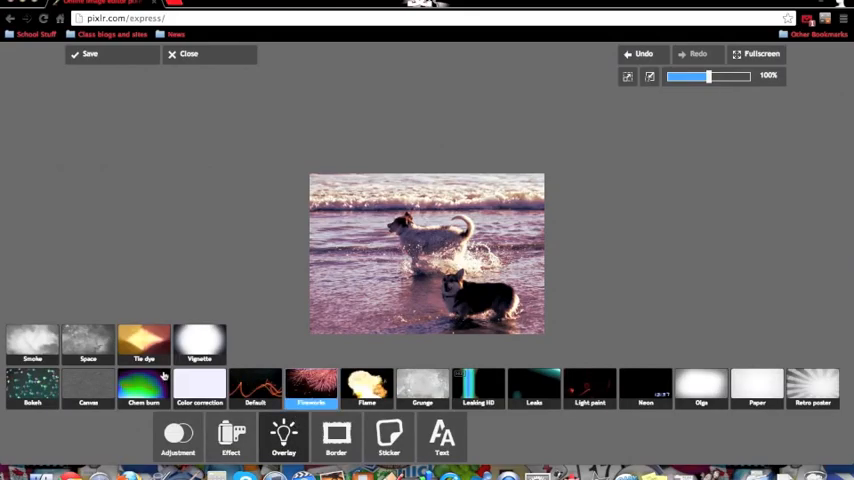
pyautogui.moveTo(199, 344)
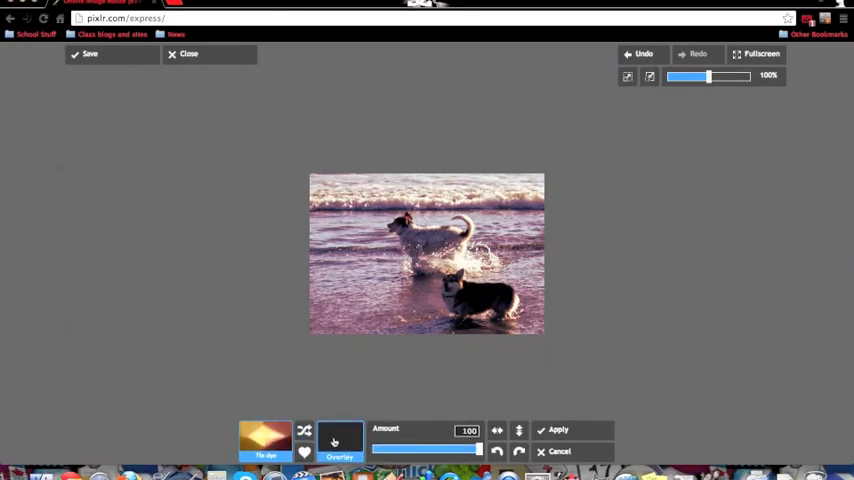
pyautogui.click(339, 438)
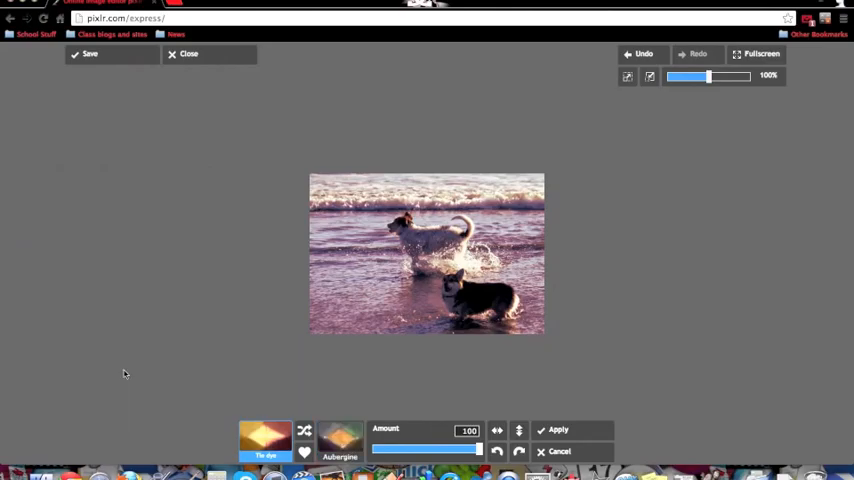
pyautogui.click(552, 430)
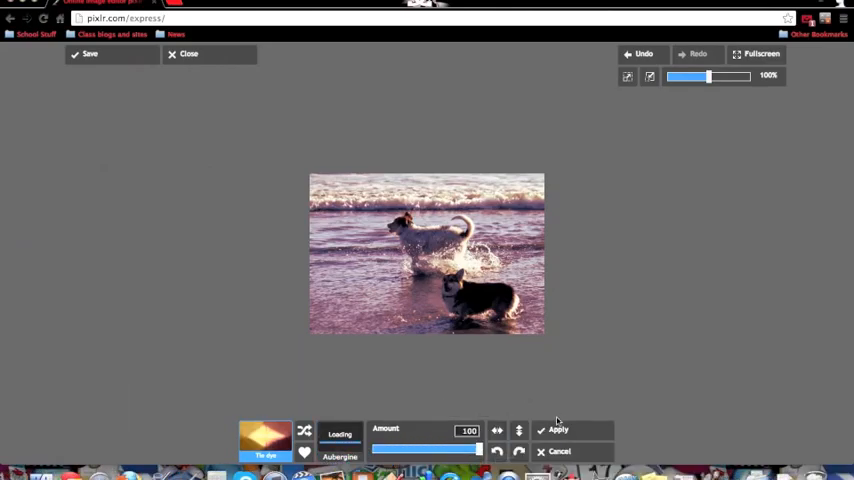
pyautogui.click(552, 430)
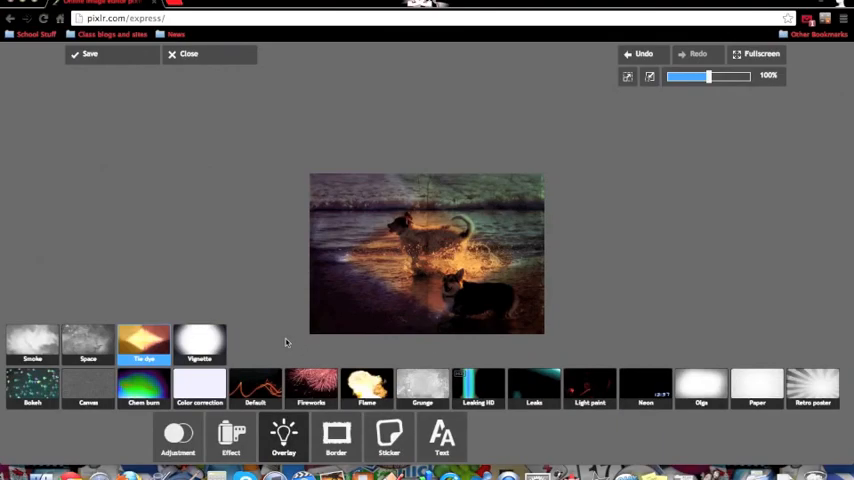
# - Browse the frame borders, then open the sticker collections
pyautogui.click(336, 437)
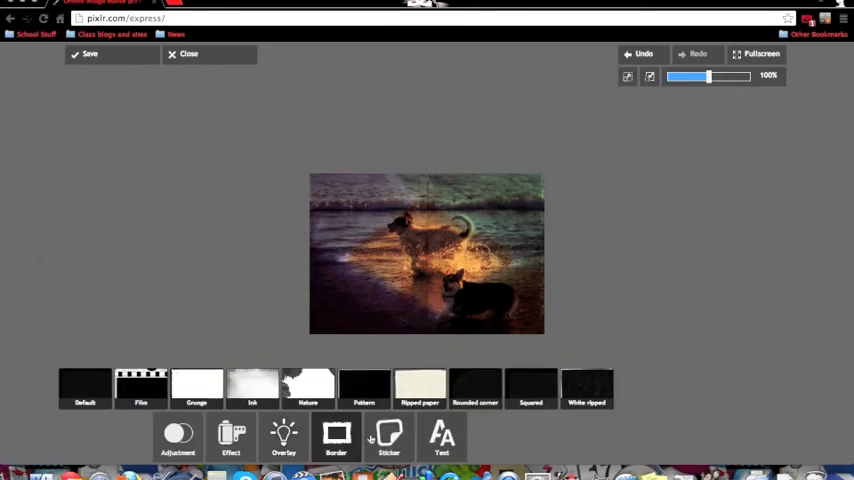
pyautogui.click(387, 437)
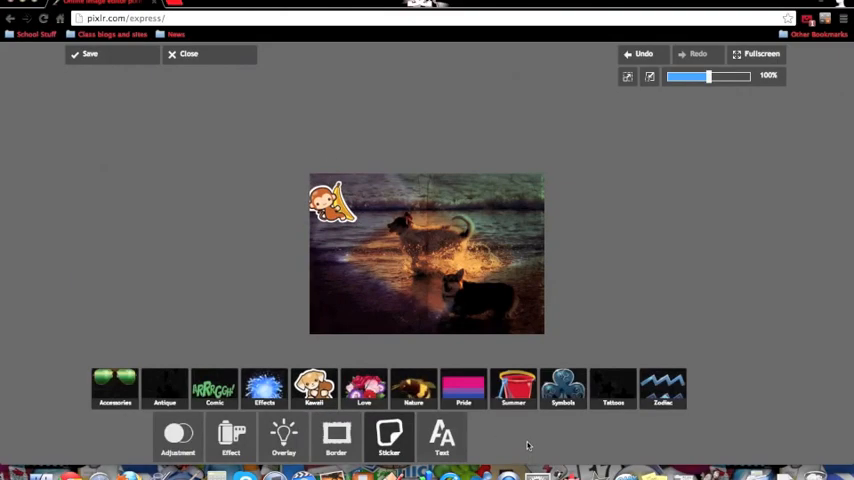
# - Add 'HOANI' across the photo in handwritten lettering
pyautogui.click(440, 437)
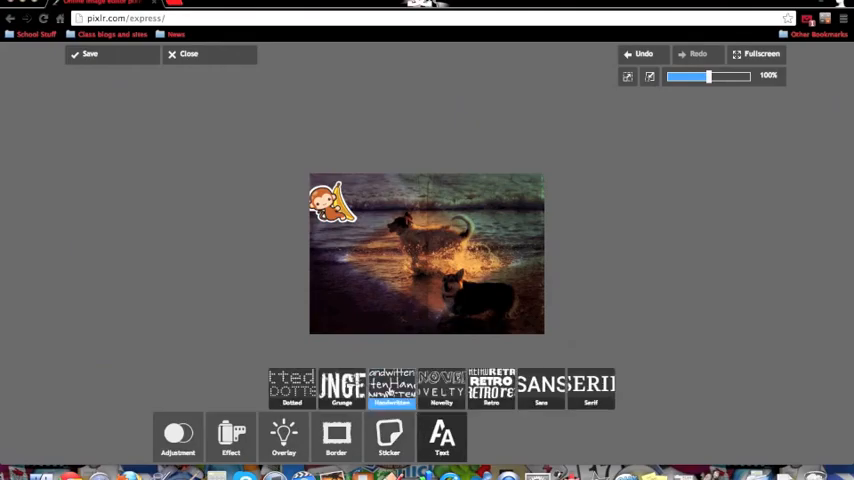
pyautogui.click(441, 437)
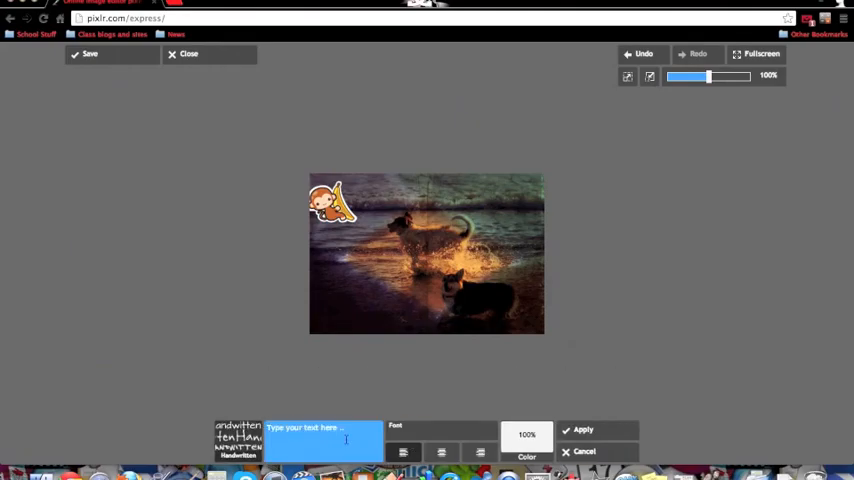
pyautogui.write('HOANI')
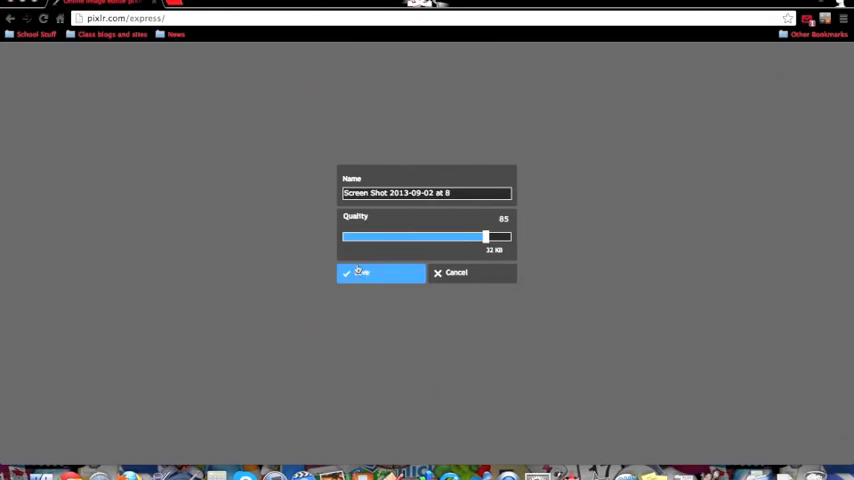
# - Save the edited image to the desktop
pyautogui.click(380, 272)
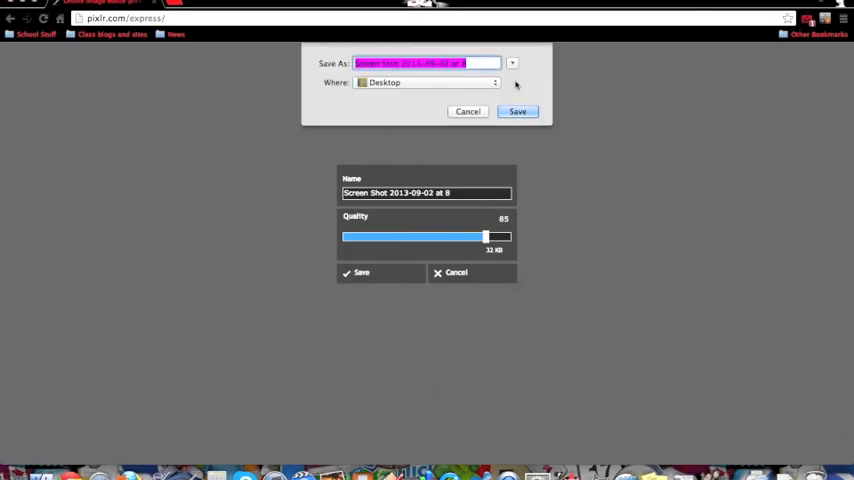
pyautogui.click(519, 111)
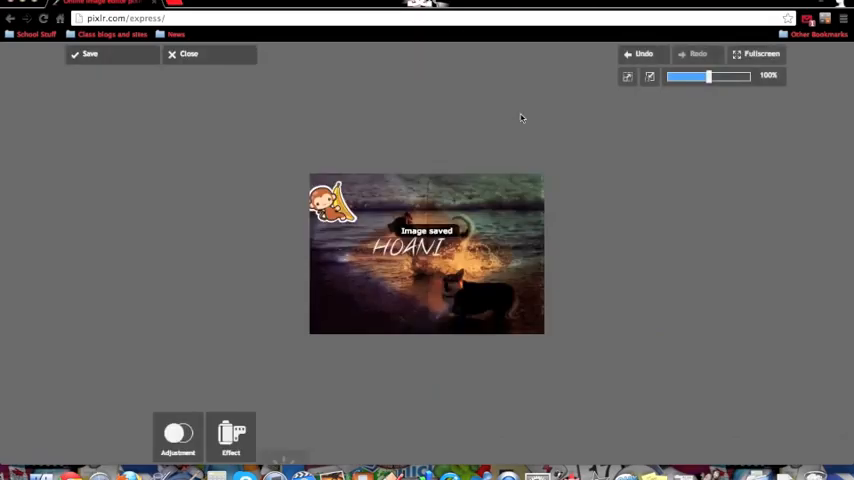